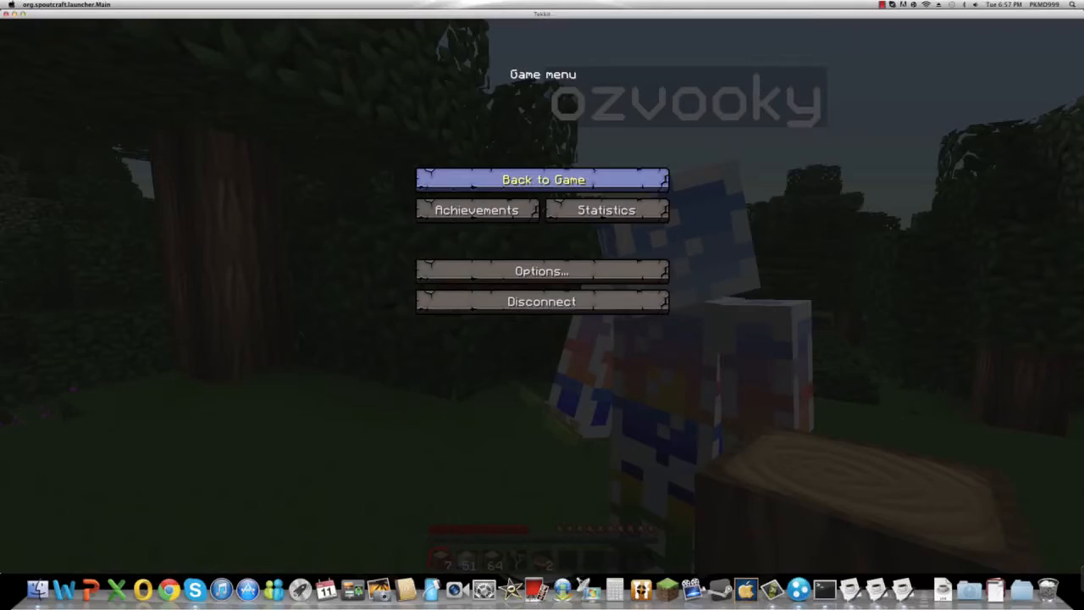
# Step: Resume play from the pause menu via Back to Game
pyautogui.click(542, 179)
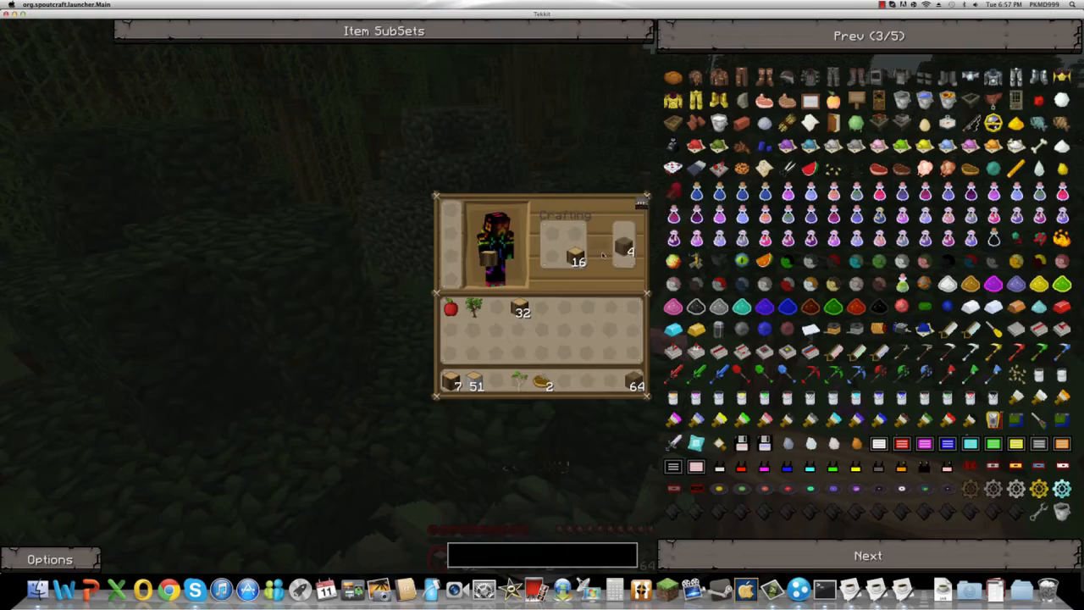
# Step: Close the inventory and resume play from the pause menu
pyautogui.press('Escape')
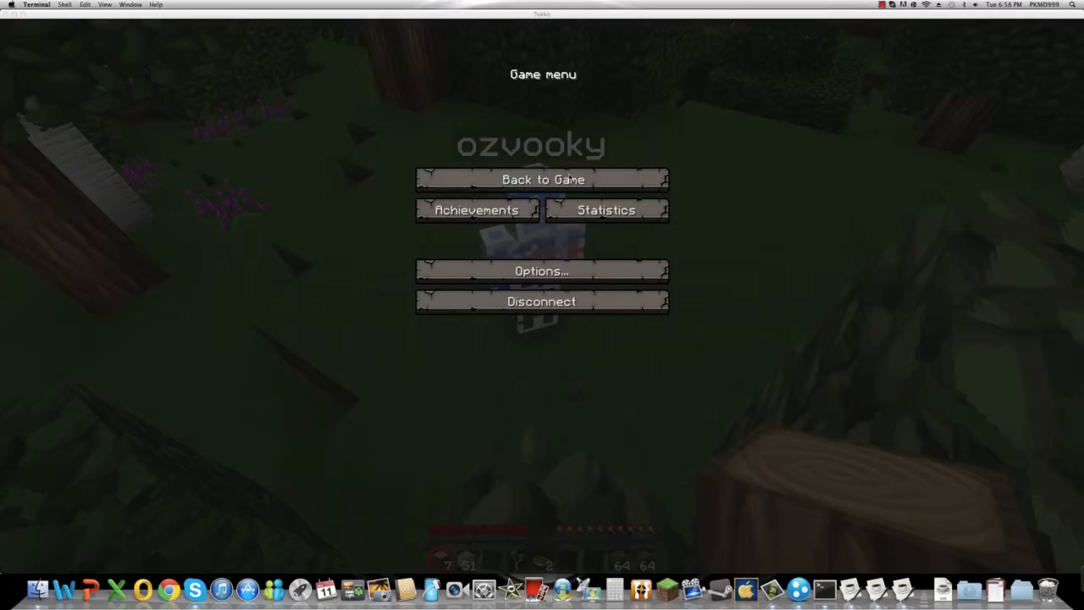
pyautogui.click(542, 180)
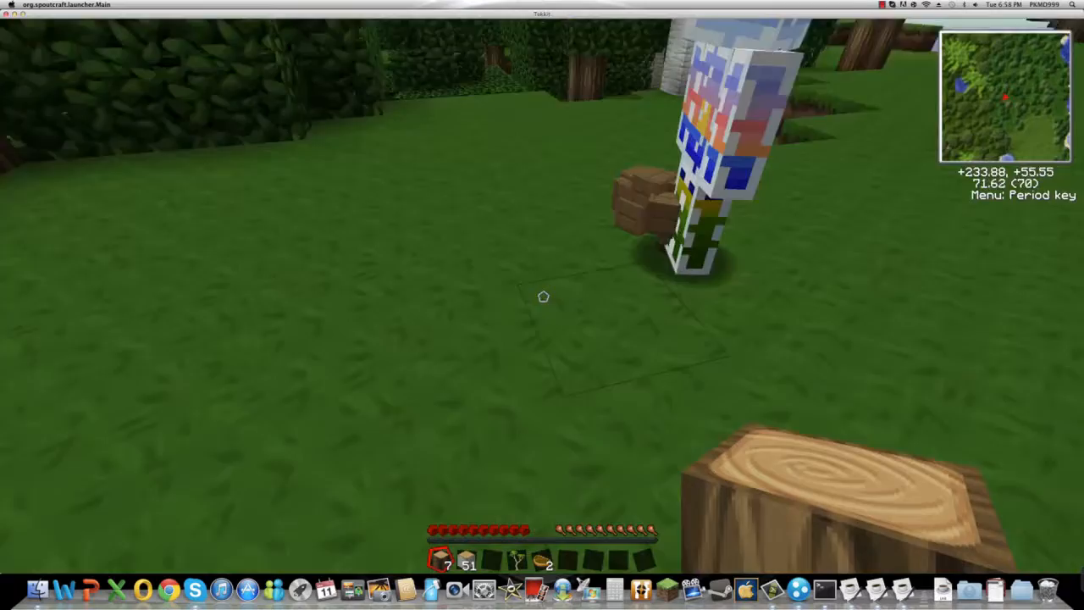
# Step: Close the inventory and break a log block while heading to the meadow
pyautogui.press('e')
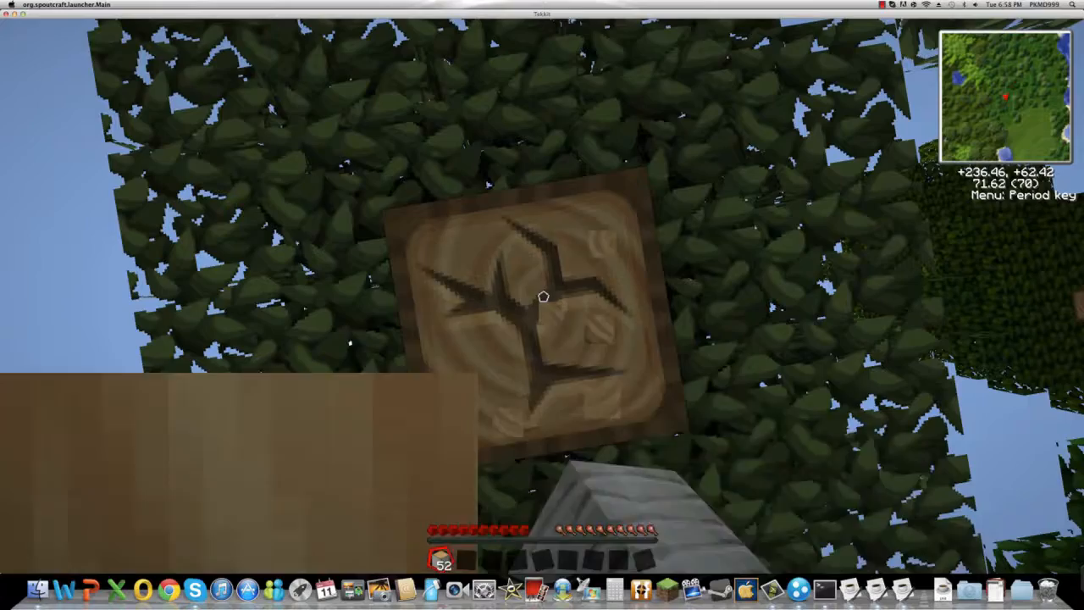
pyautogui.click(542, 296)
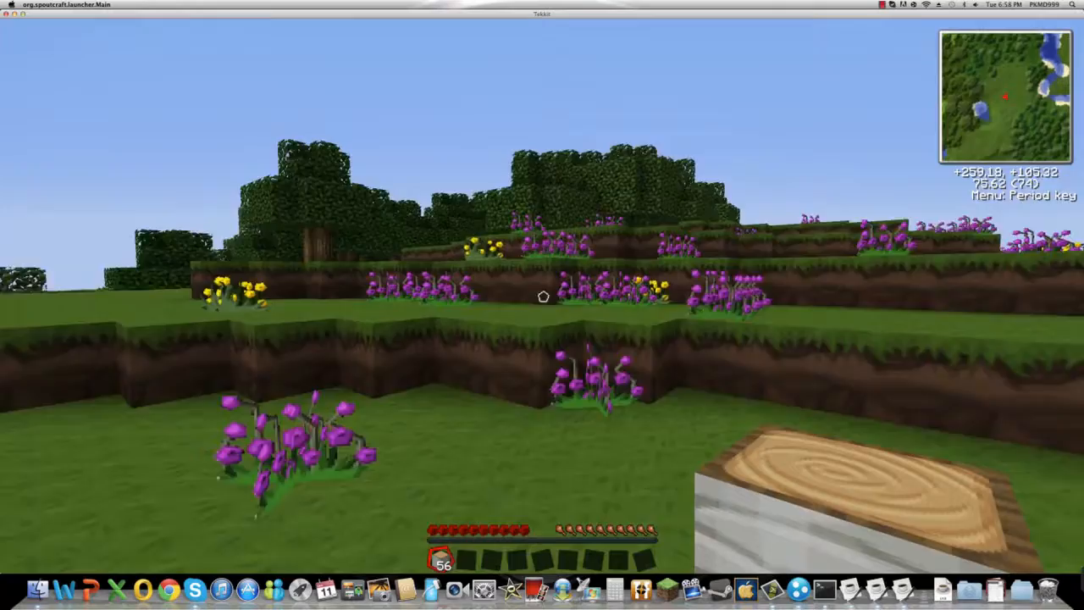
pyautogui.moveTo(542, 296)
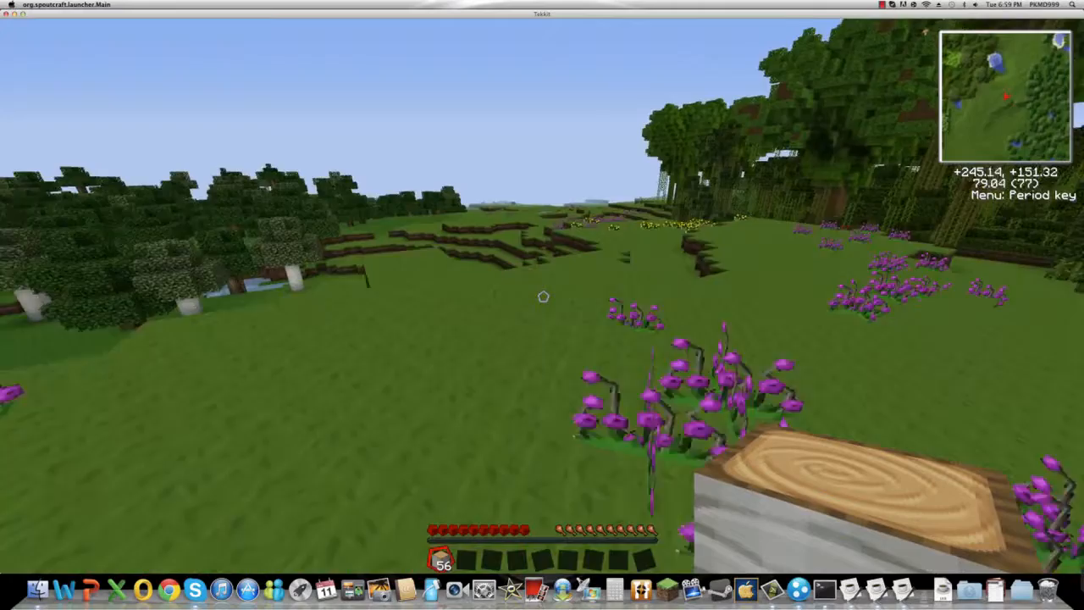
pyautogui.moveTo(542, 296)
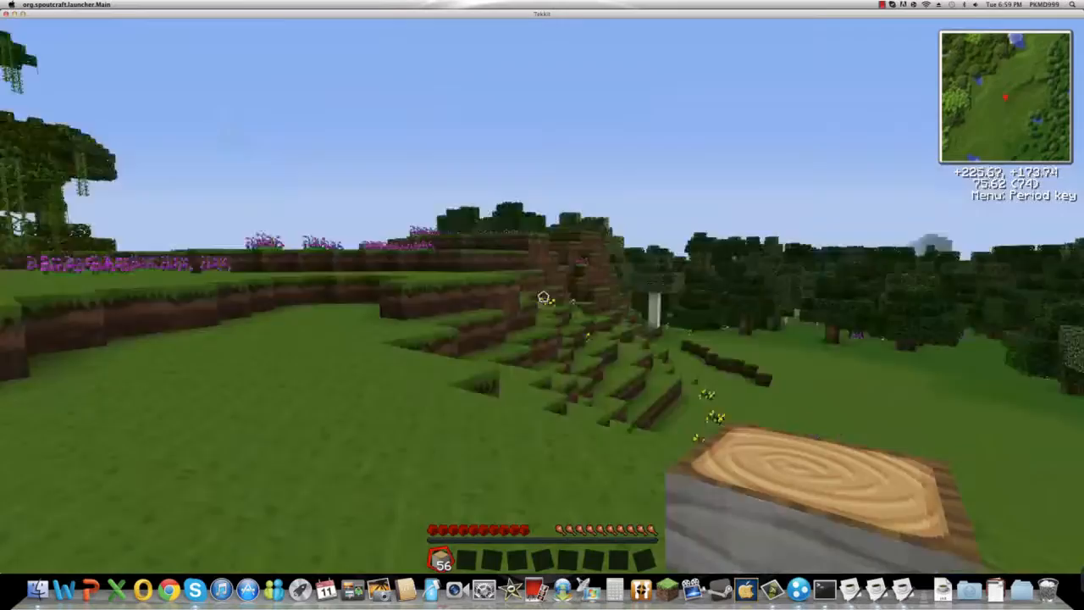
pyautogui.moveTo(542, 297)
pyautogui.write('/tp')
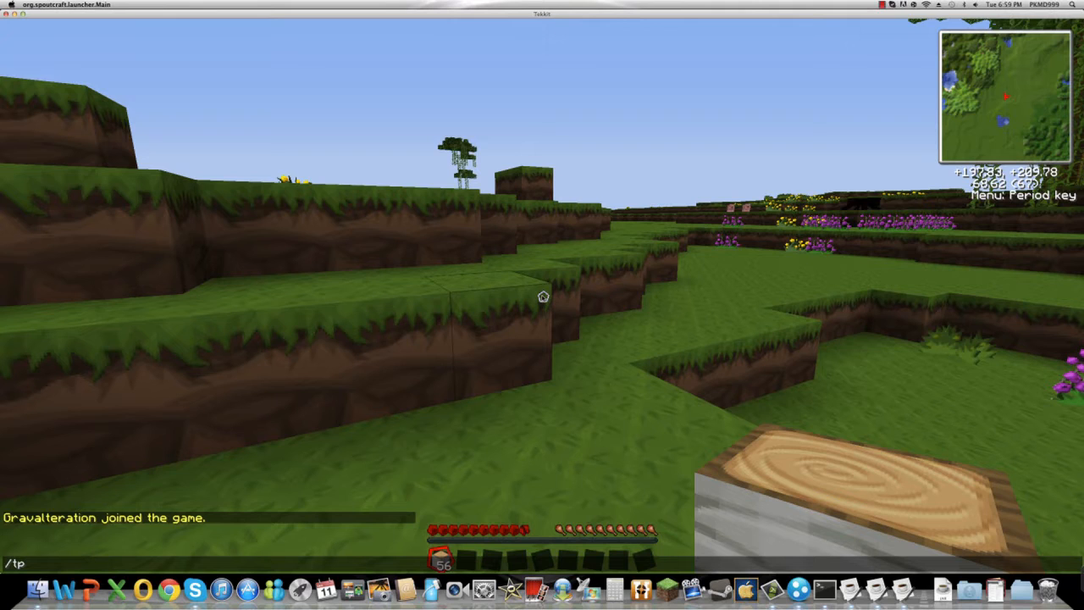
# Step: Send the /tp command and walk forward to the flat meadow by the sand
pyautogui.press('Enter')
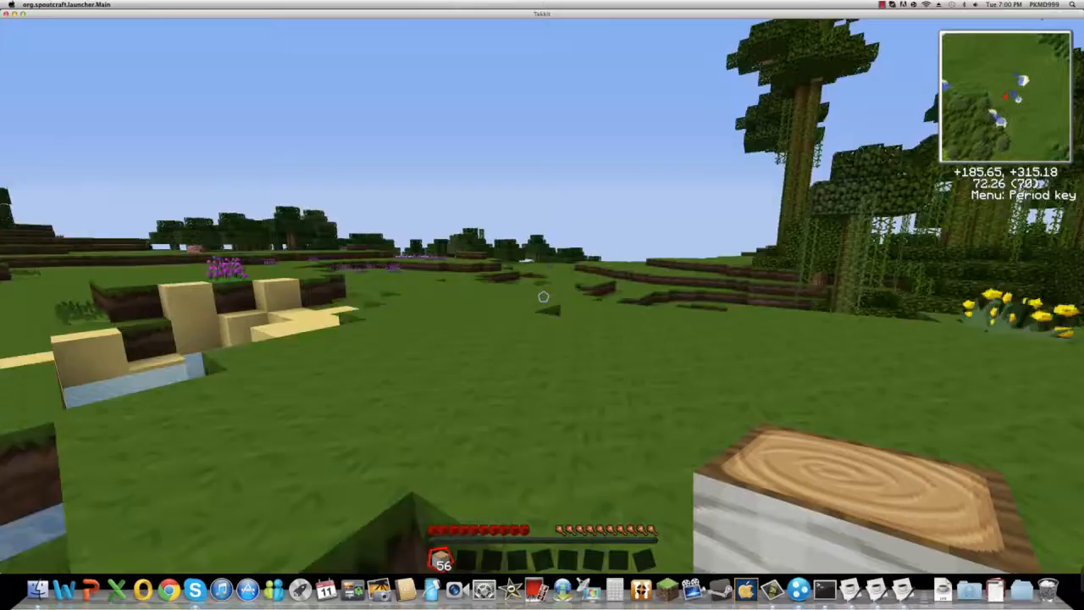
pyautogui.press('w')
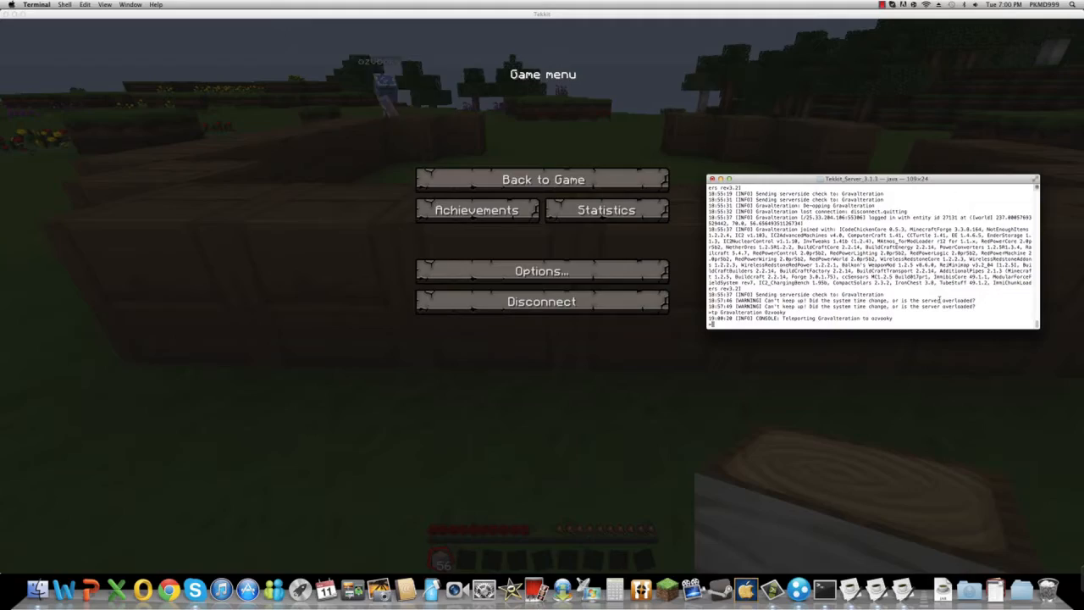
# Step: Return to the world from the Game menu via Back to Game
pyautogui.click(541, 179)
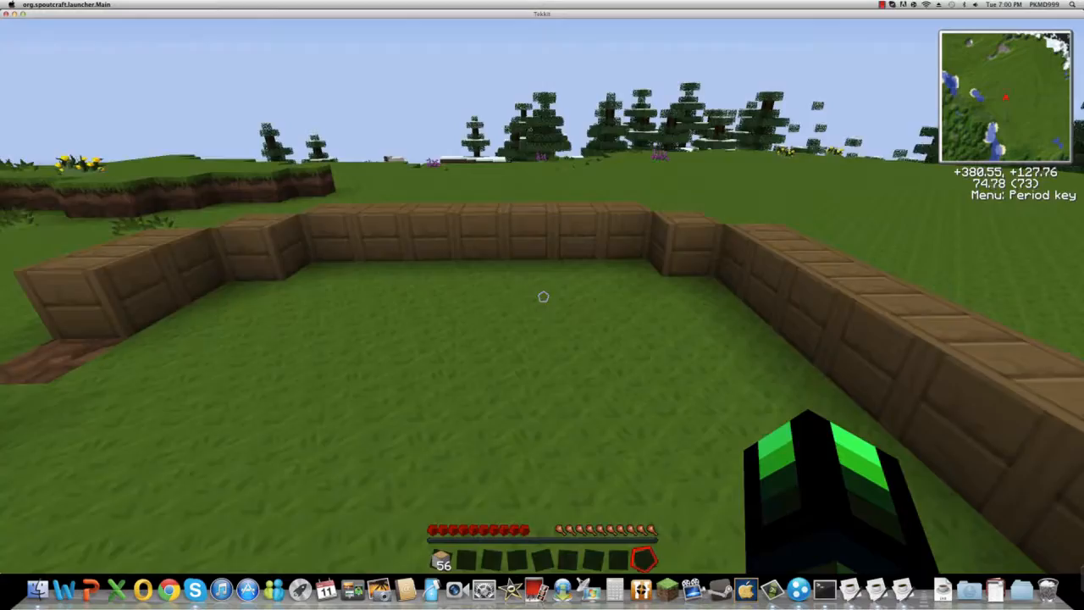
pyautogui.moveTo(542, 298)
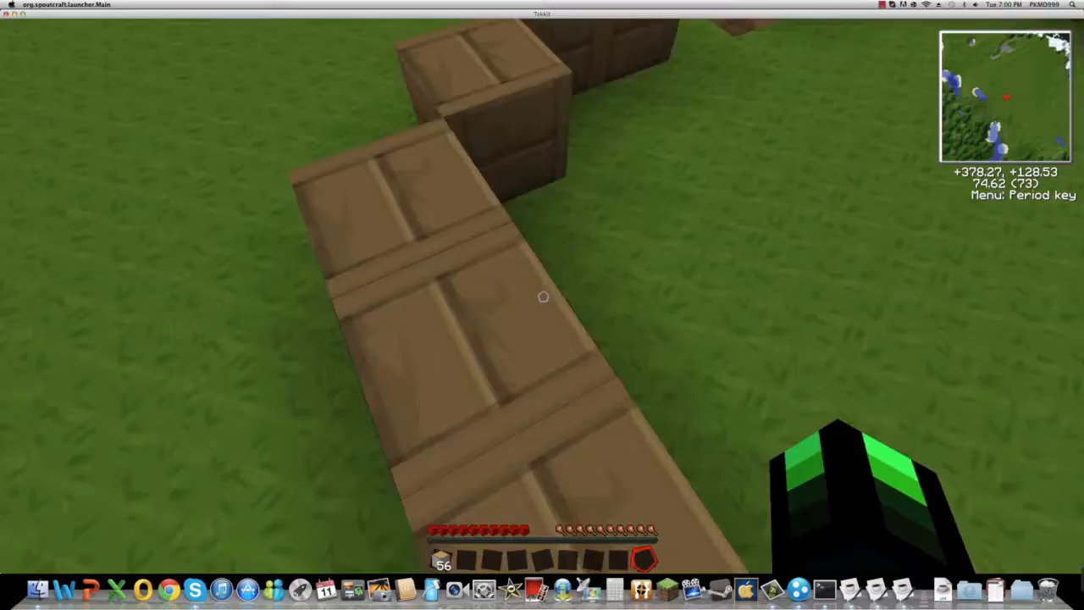
pyautogui.moveTo(542, 296)
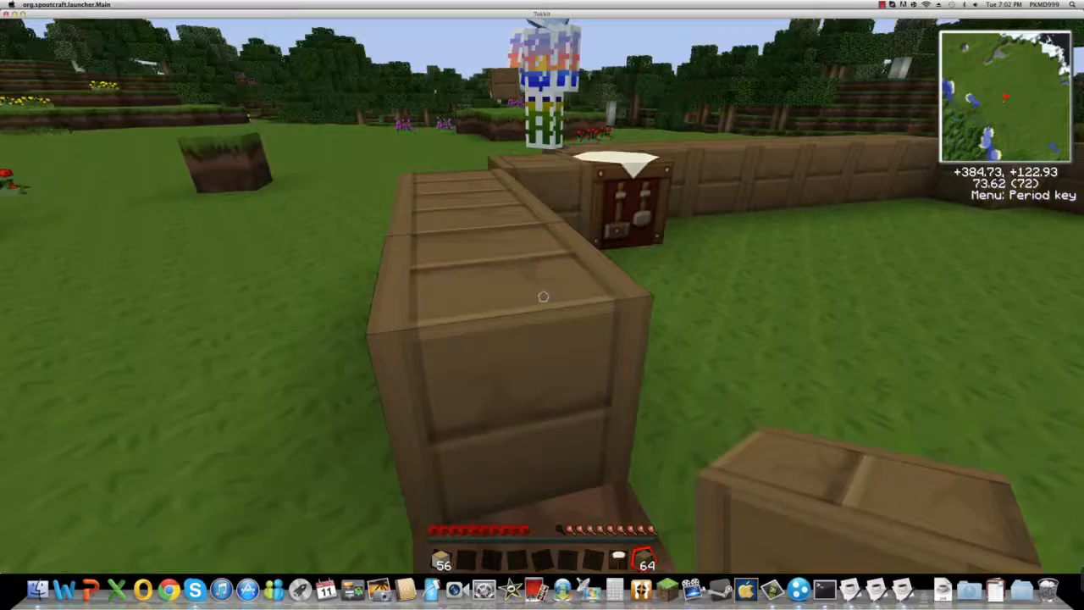
# Step: Move wooden plank stacks into the hotbar from the inventory, then close it
pyautogui.press('e')
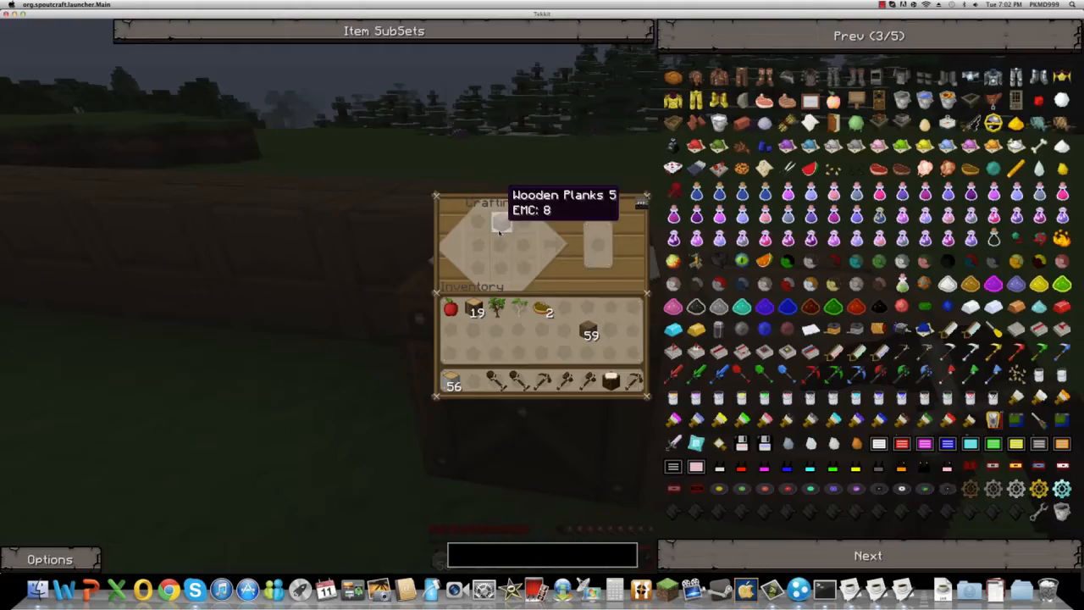
pyautogui.press('Escape')
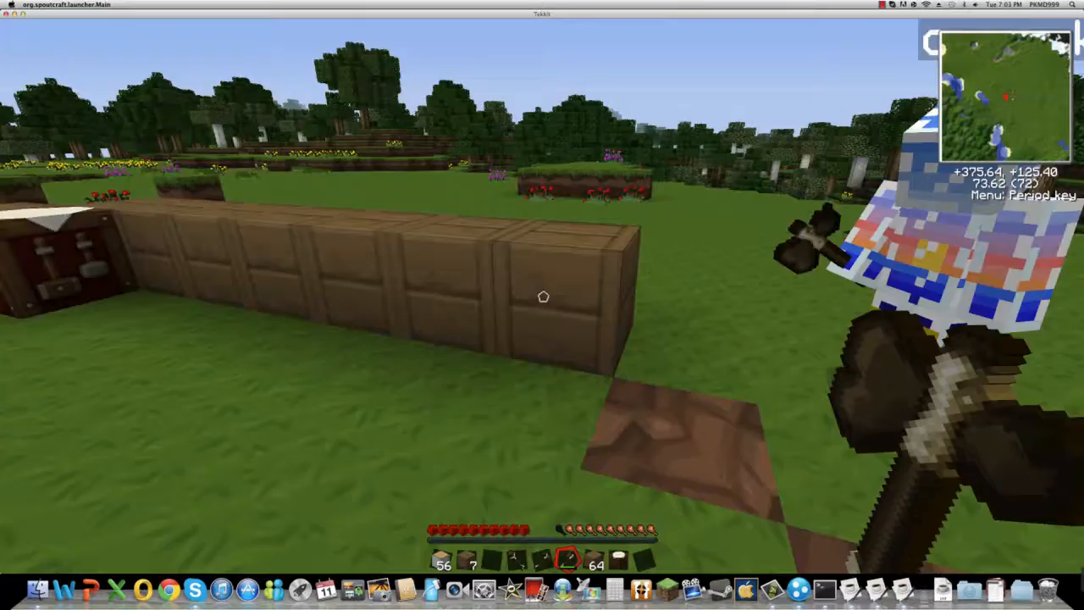
pyautogui.moveTo(542, 296)
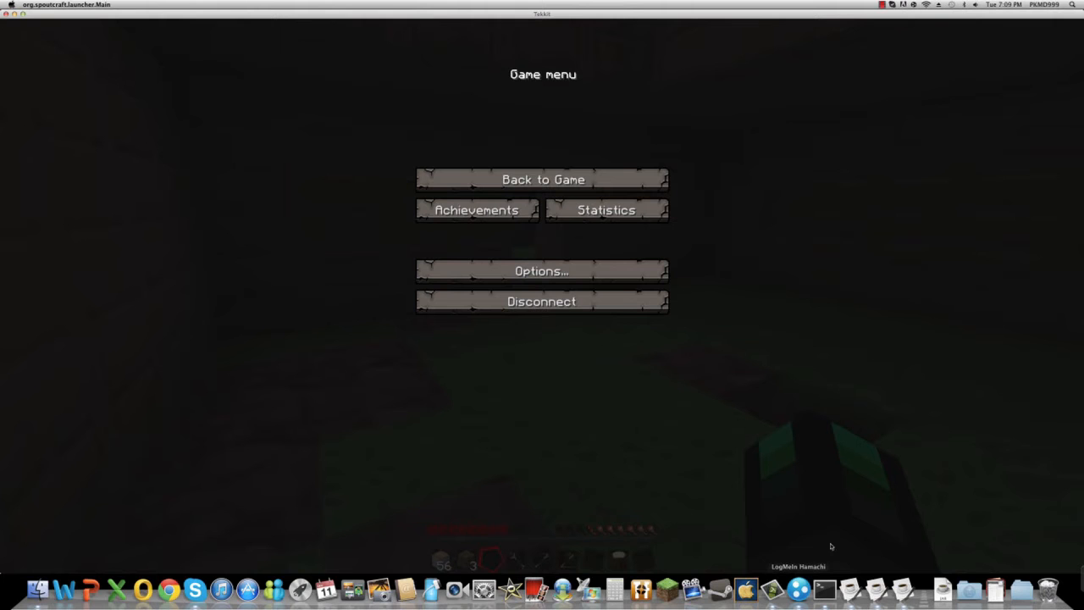
# Step: Resume nighttime play inside the plank enclosure via Back to Game
pyautogui.click(542, 180)
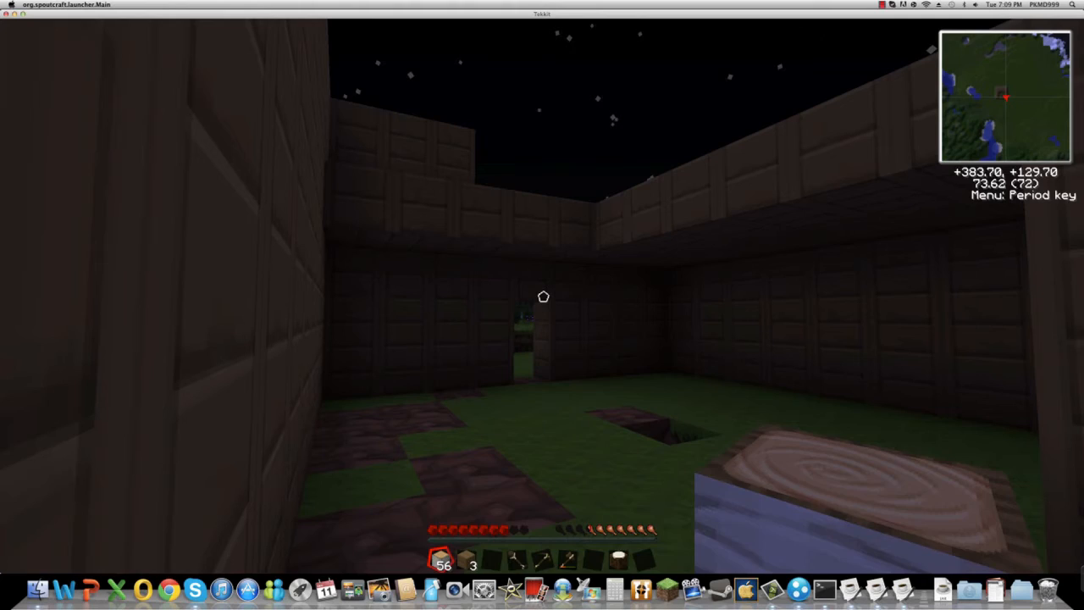
pyautogui.moveTo(542, 297)
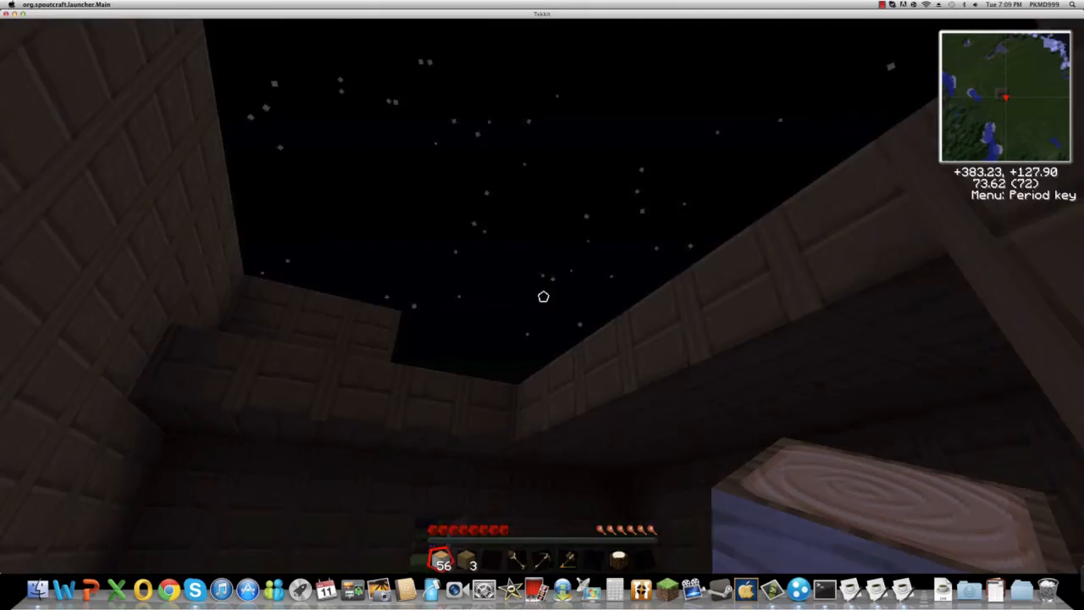